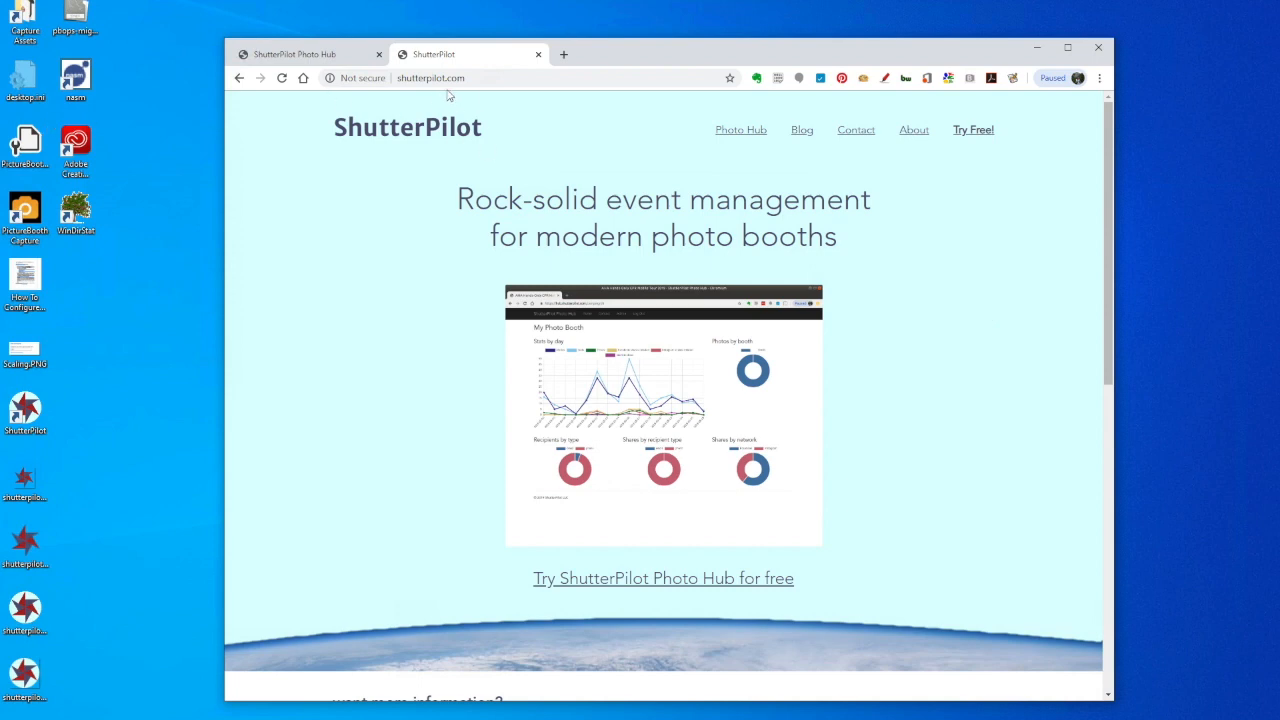
# Scroll the home page down to the shutterpilot copilot section.
pyautogui.scroll(-3)
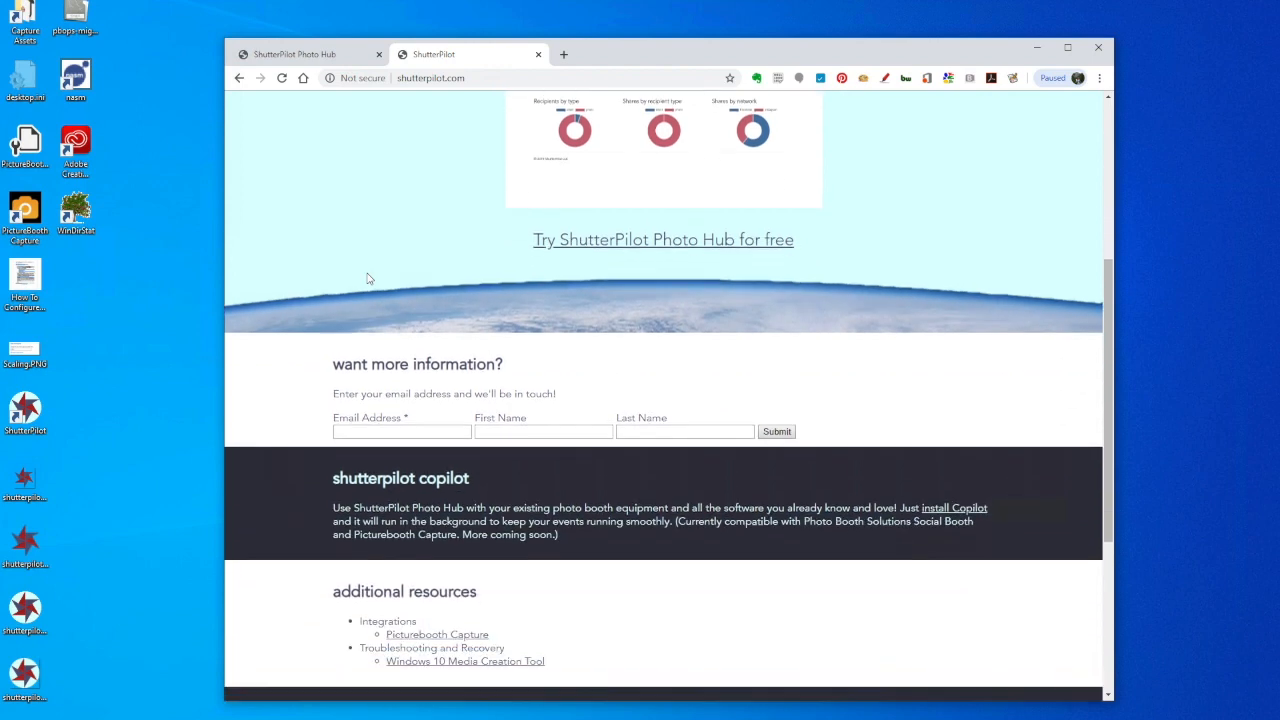
pyautogui.scroll(-3)
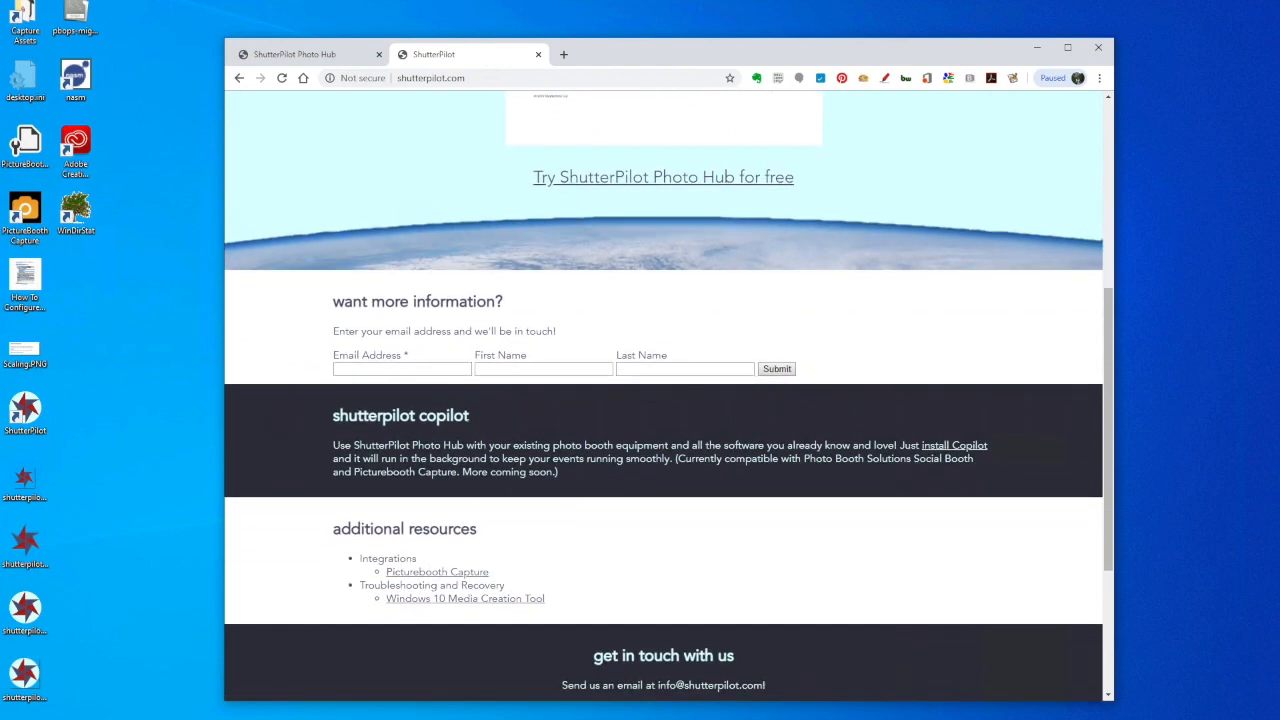
pyautogui.moveTo(968, 452)
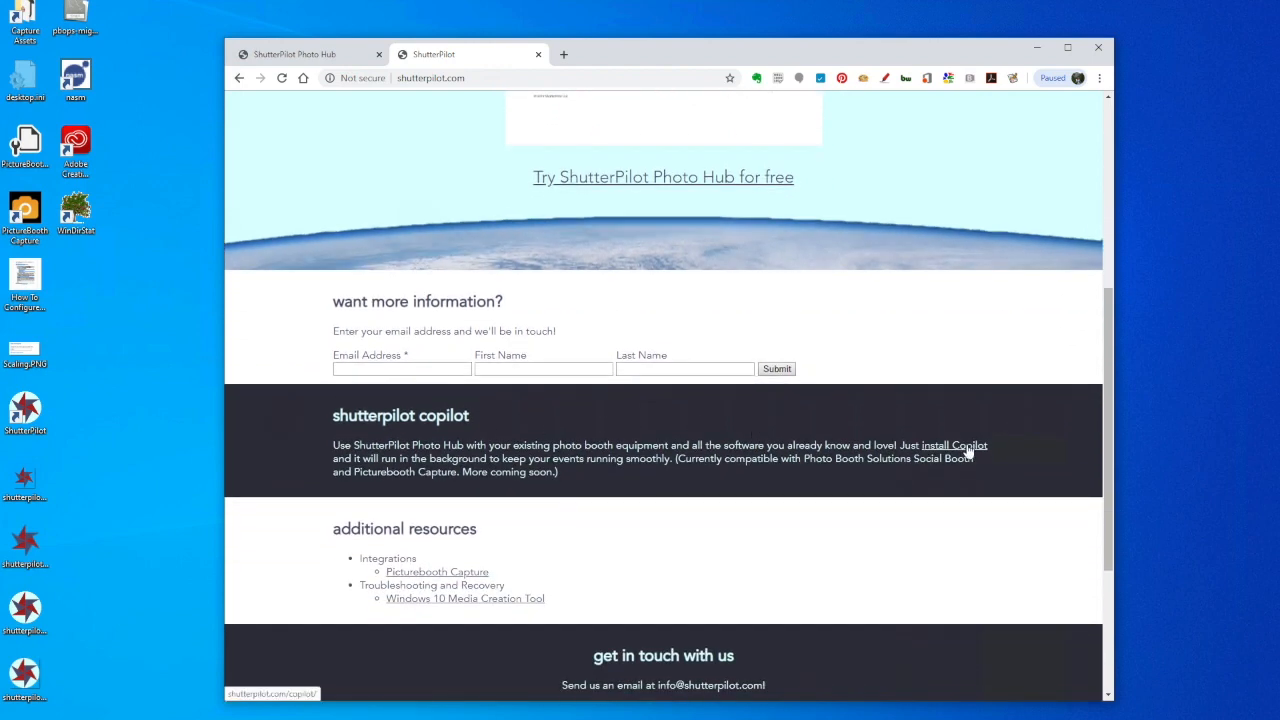
# Download the Copilot installer from the Copilot page and launch it from the download bar.
pyautogui.click(962, 444)
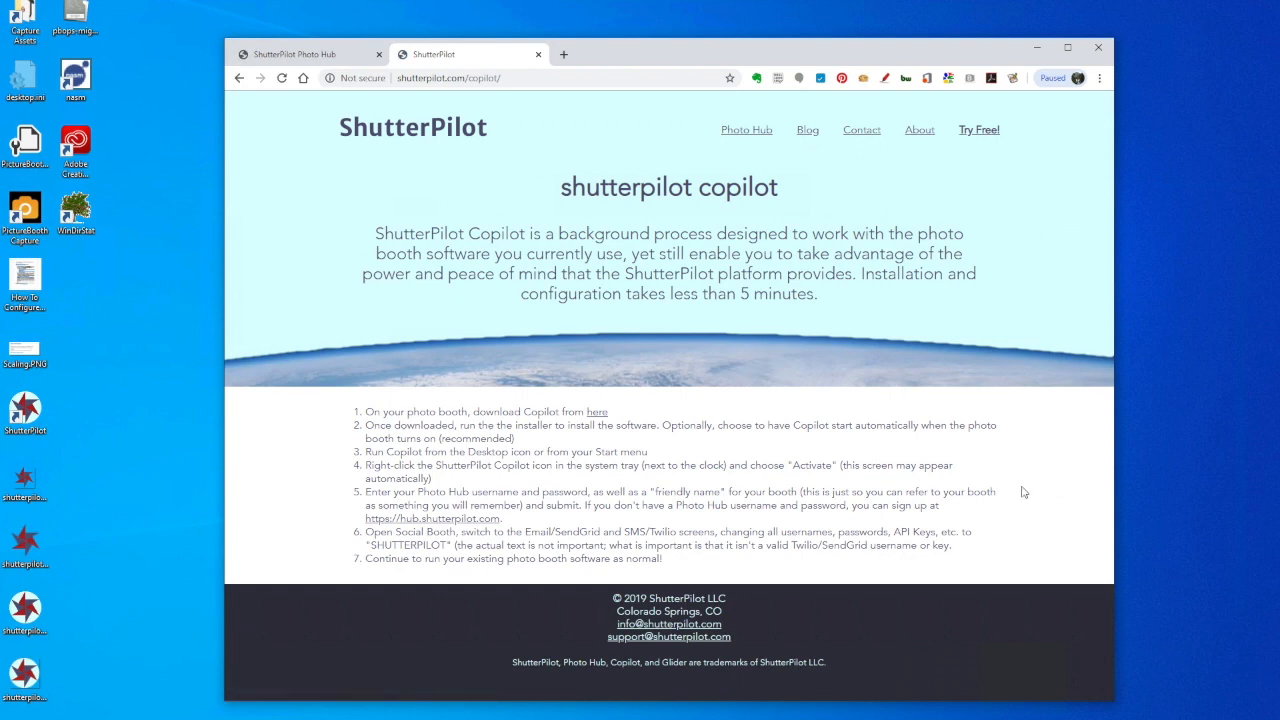
pyautogui.moveTo(1032, 412)
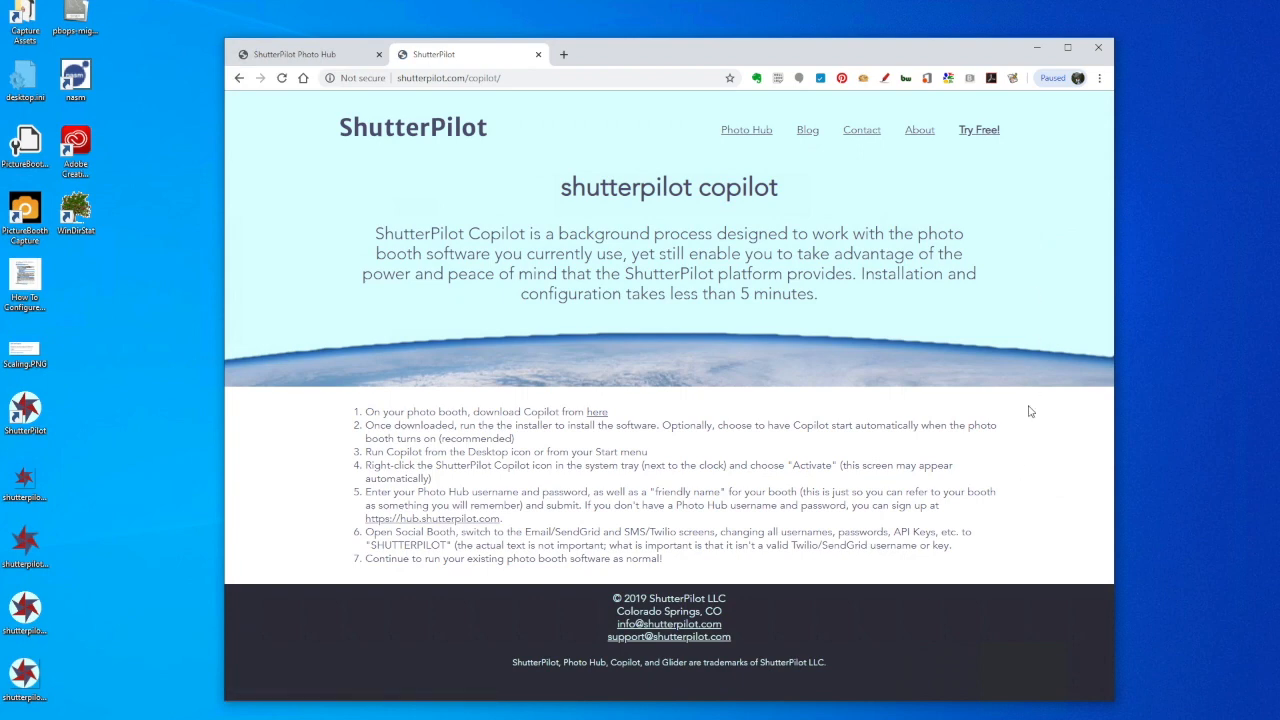
pyautogui.moveTo(596, 412)
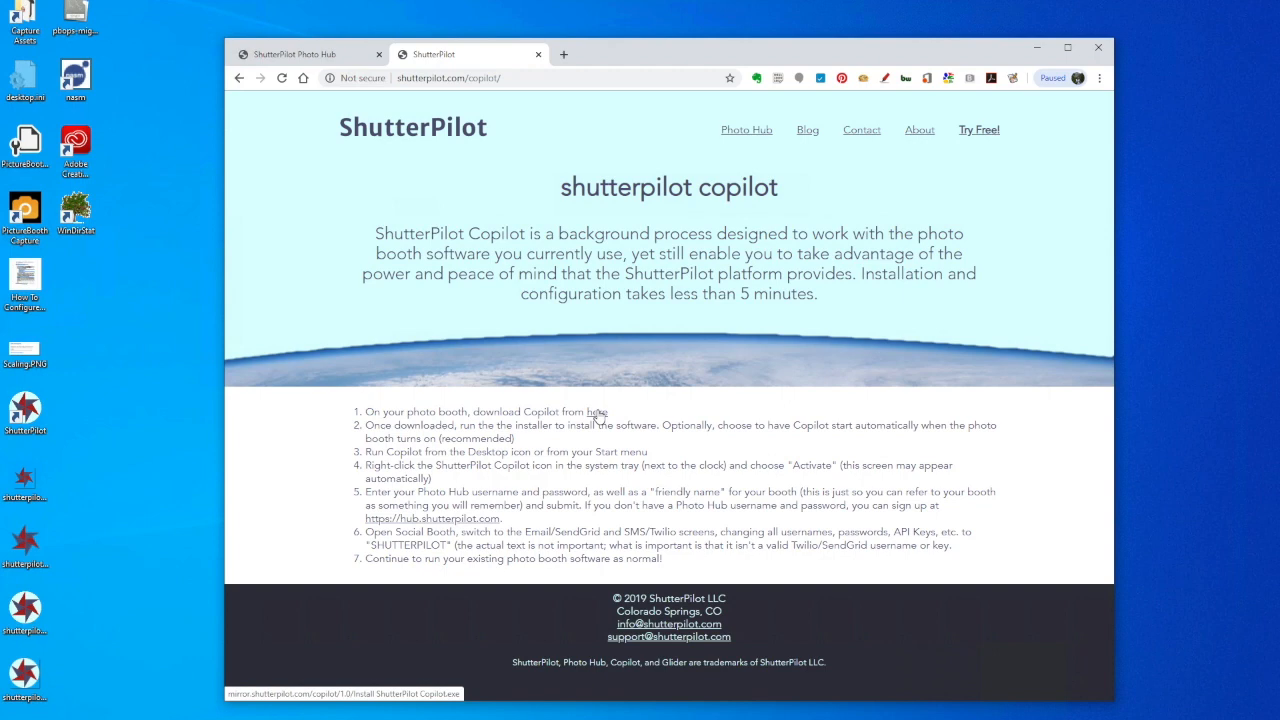
pyautogui.click(598, 412)
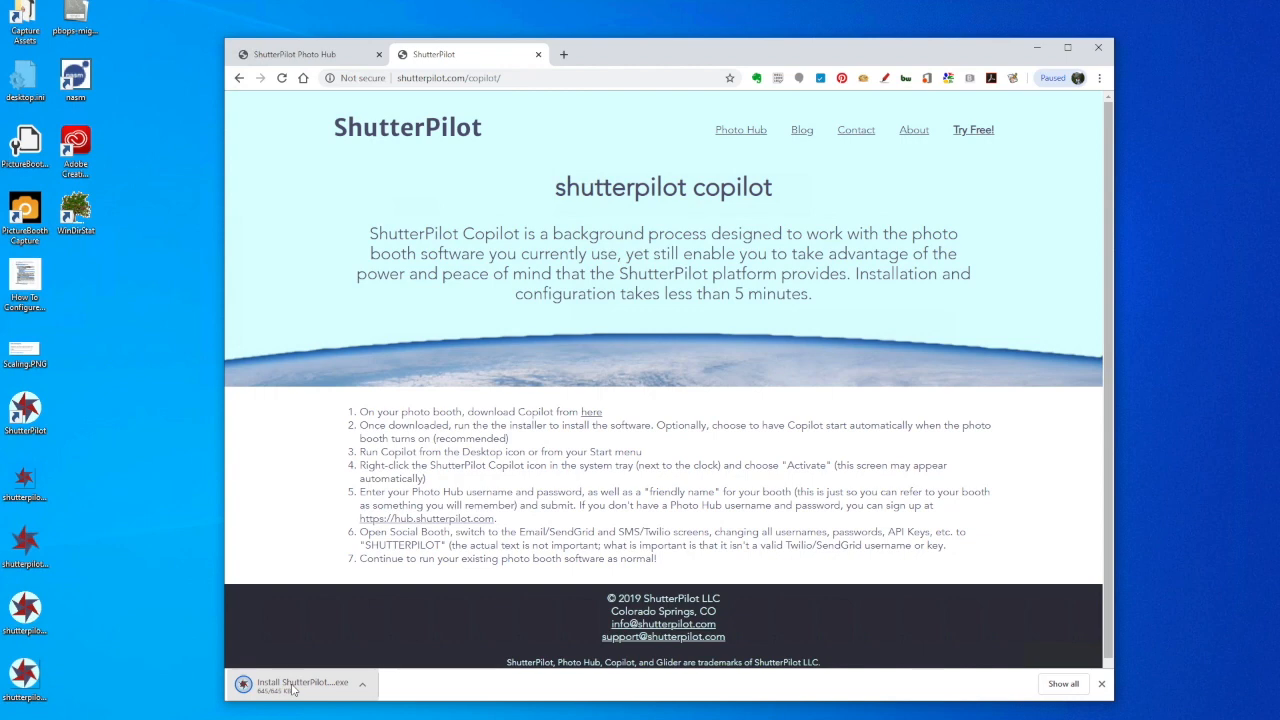
pyautogui.click(300, 686)
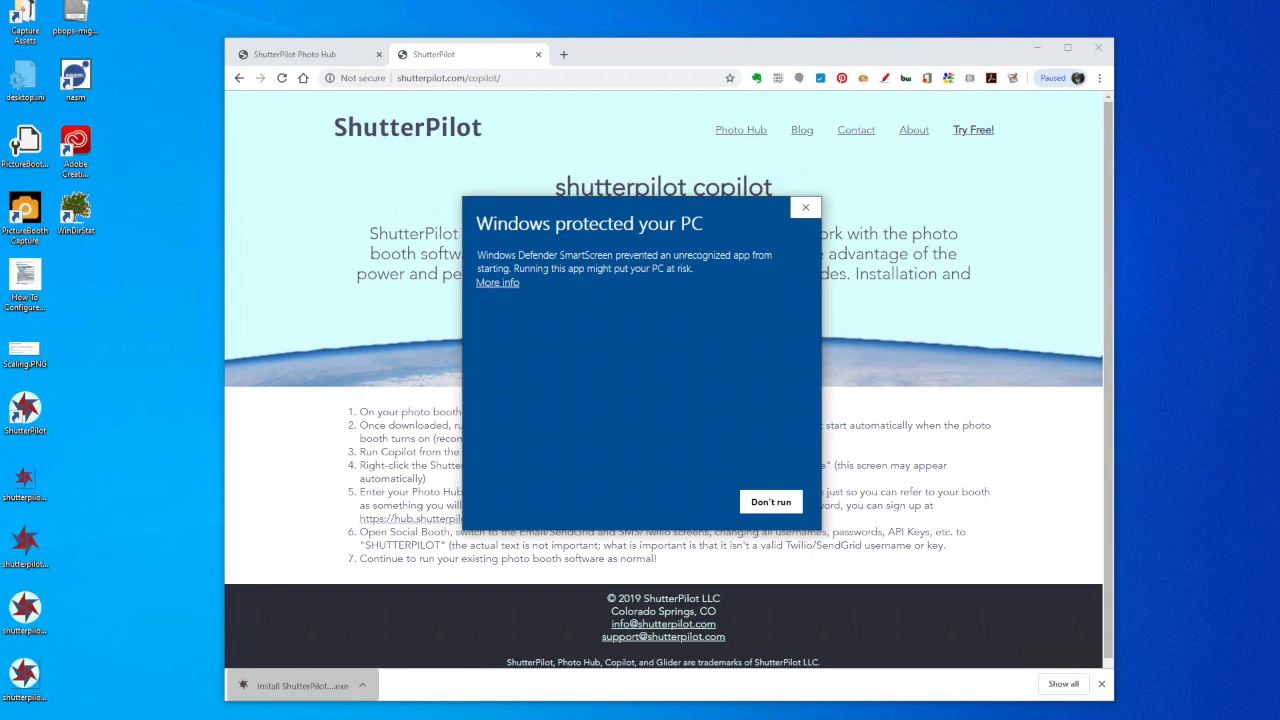
# Run the unrecognised installer anyway and allow it to make changes via User Account Control.
pyautogui.click(496, 282)
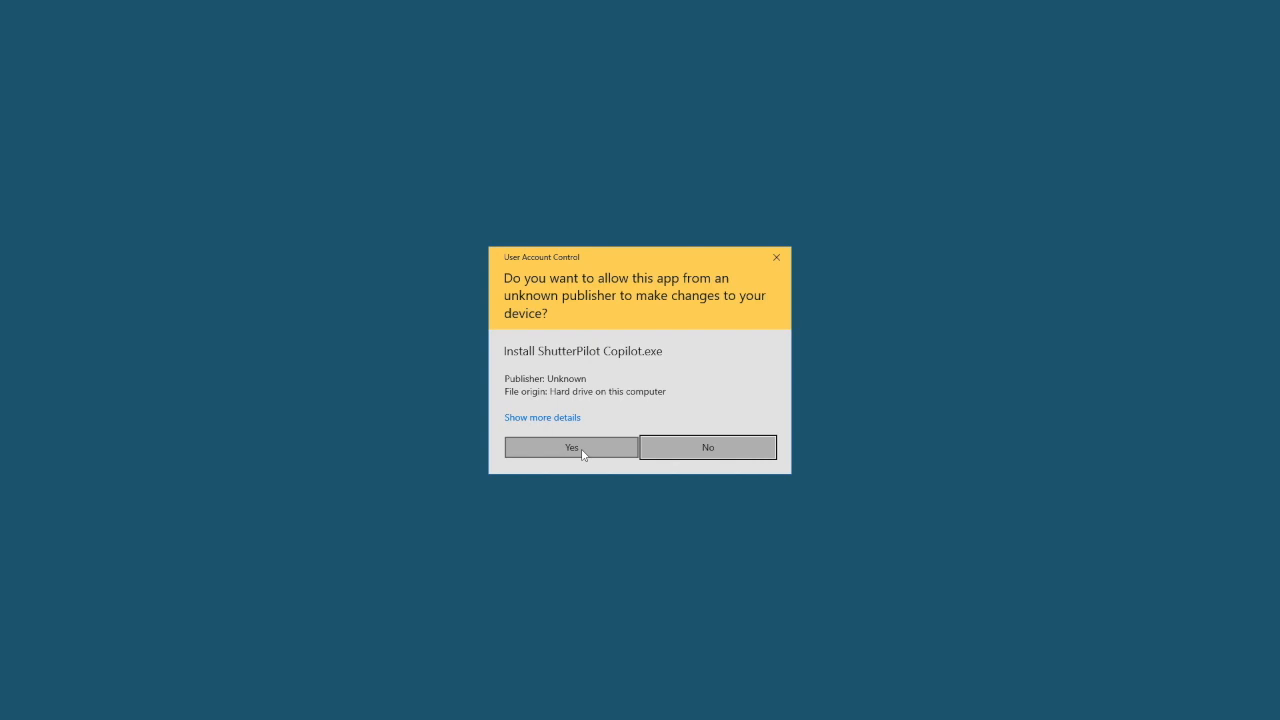
pyautogui.click(572, 448)
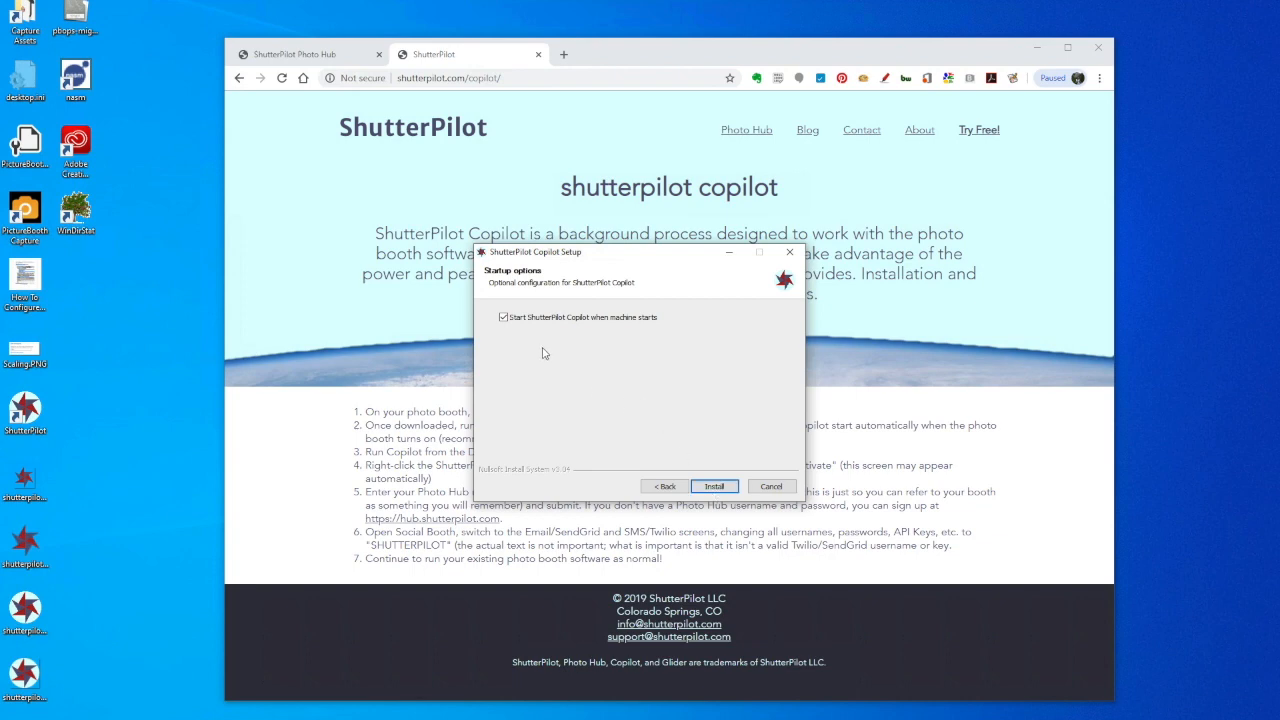
pyautogui.moveTo(510, 332)
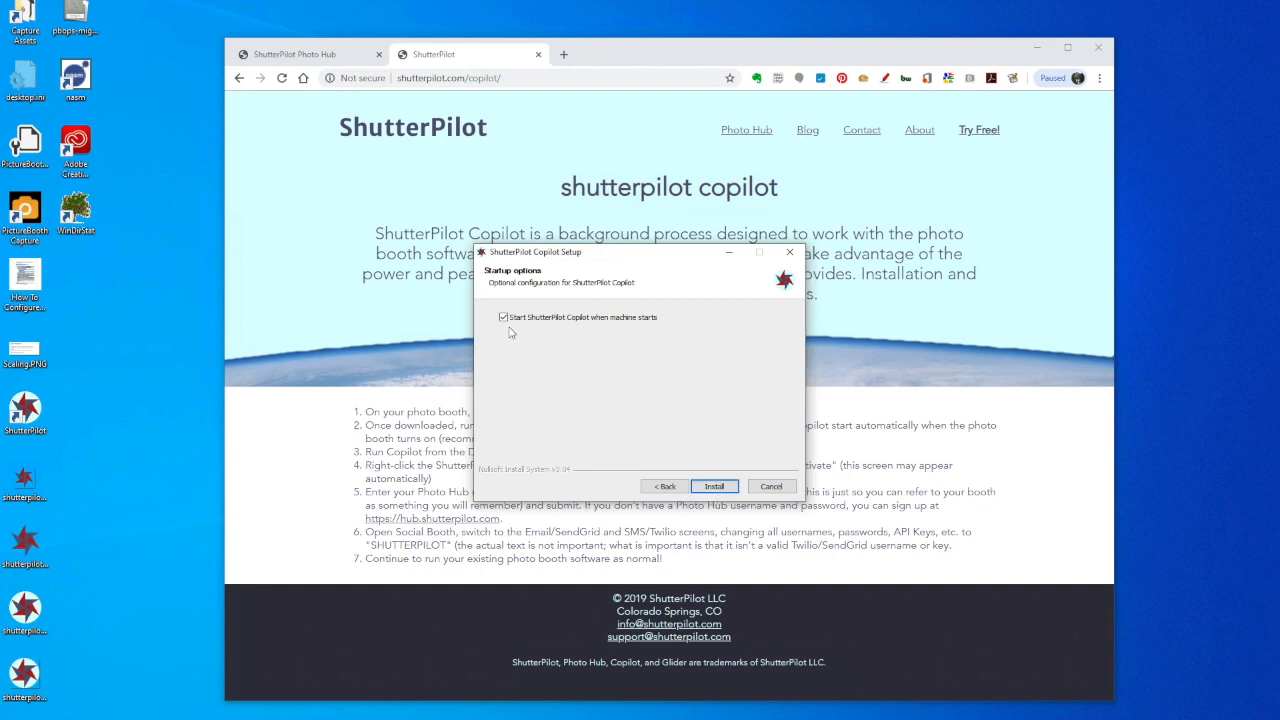
pyautogui.moveTo(584, 344)
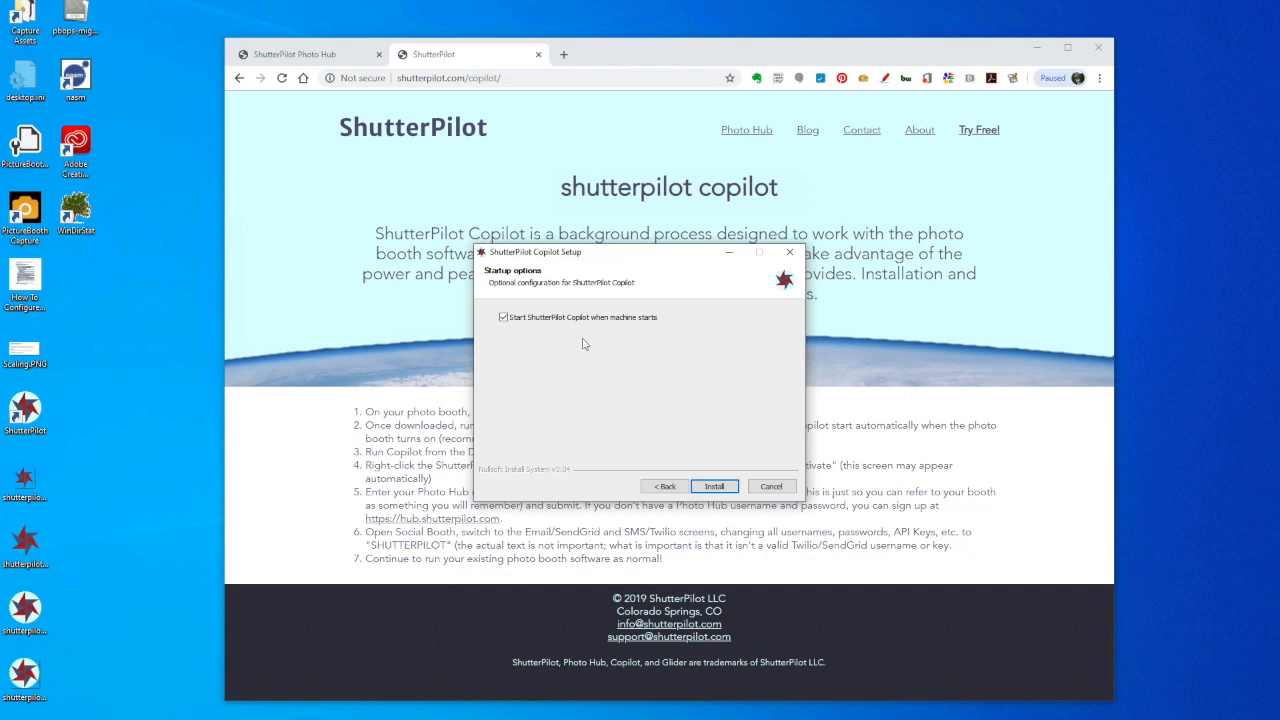
pyautogui.moveTo(554, 350)
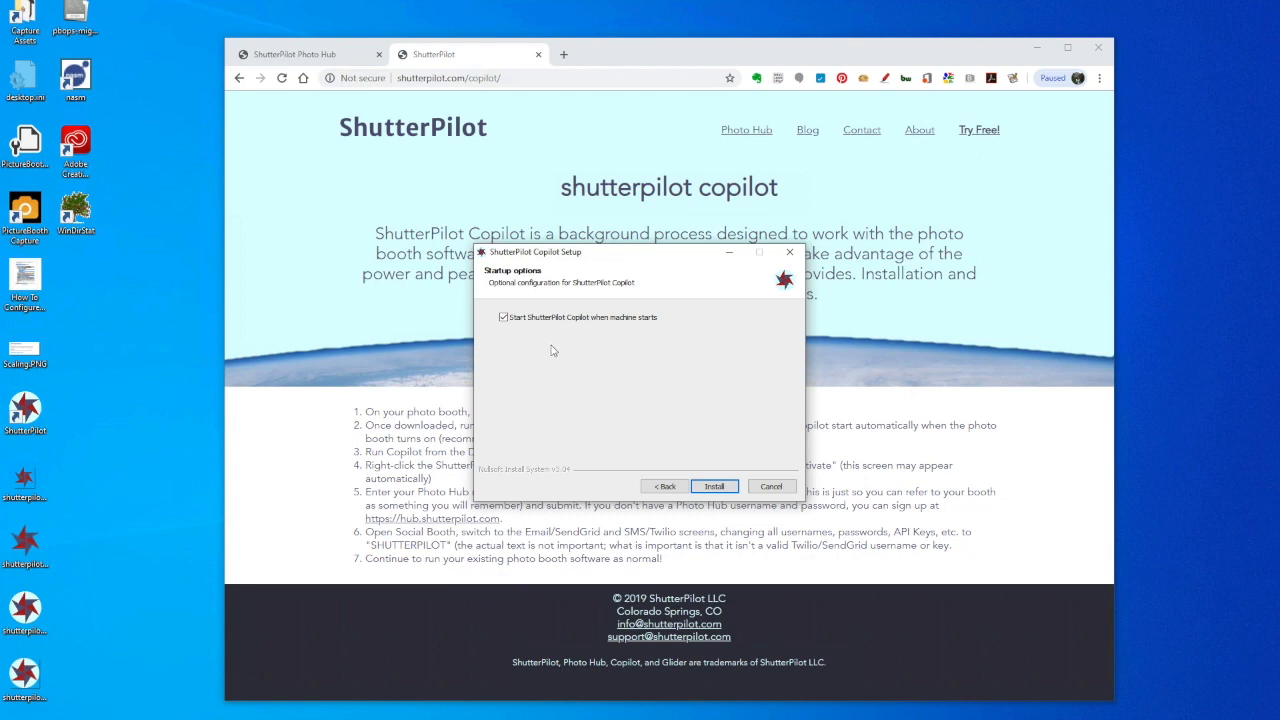
pyautogui.moveTo(592, 356)
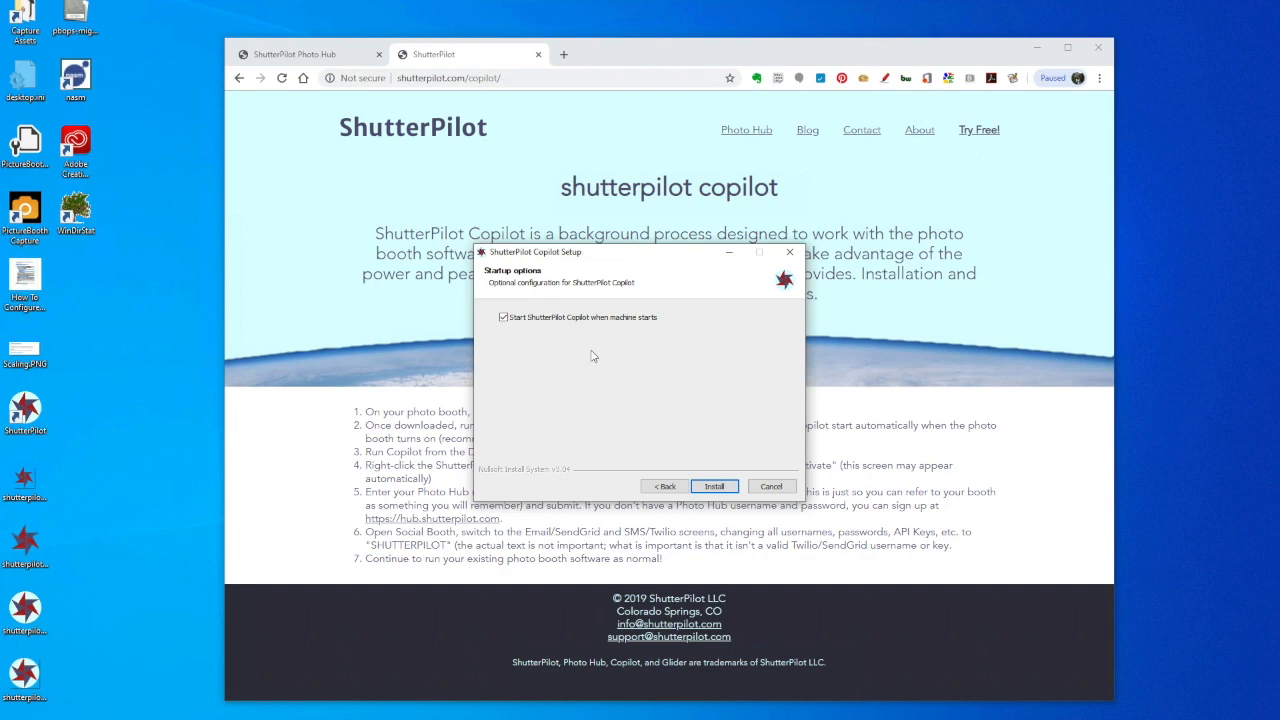
pyautogui.moveTo(576, 360)
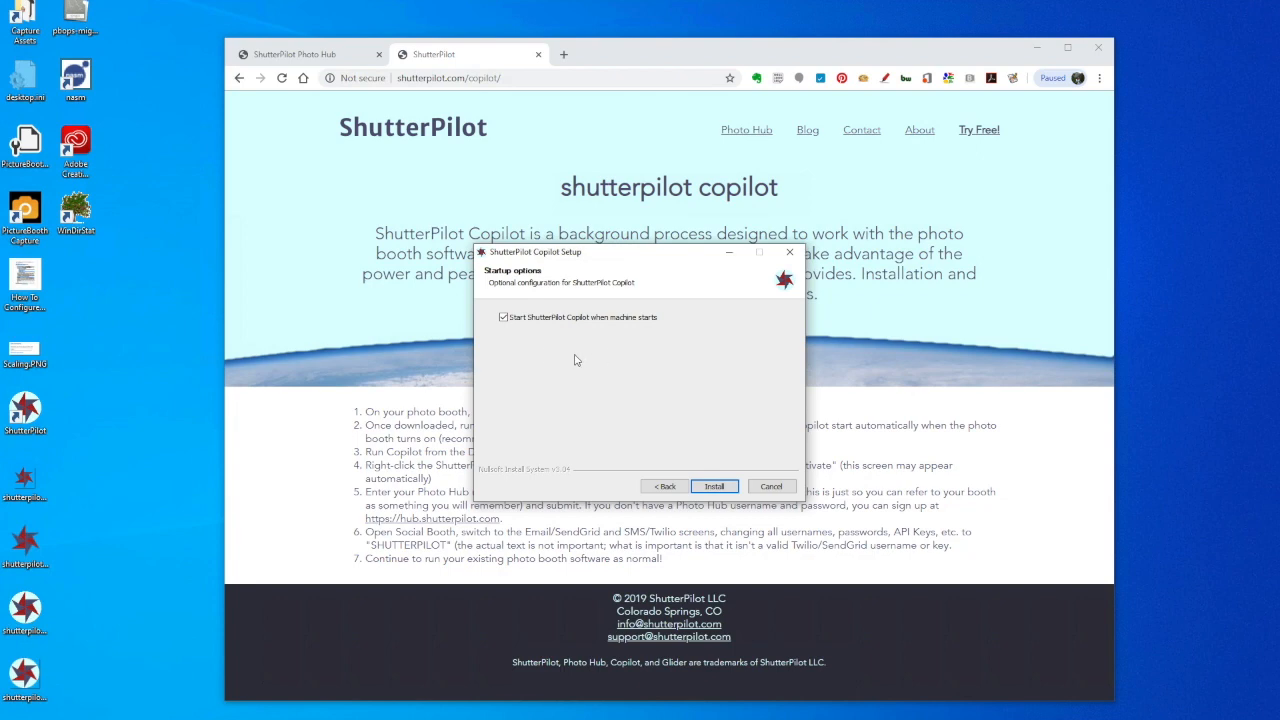
pyautogui.moveTo(552, 362)
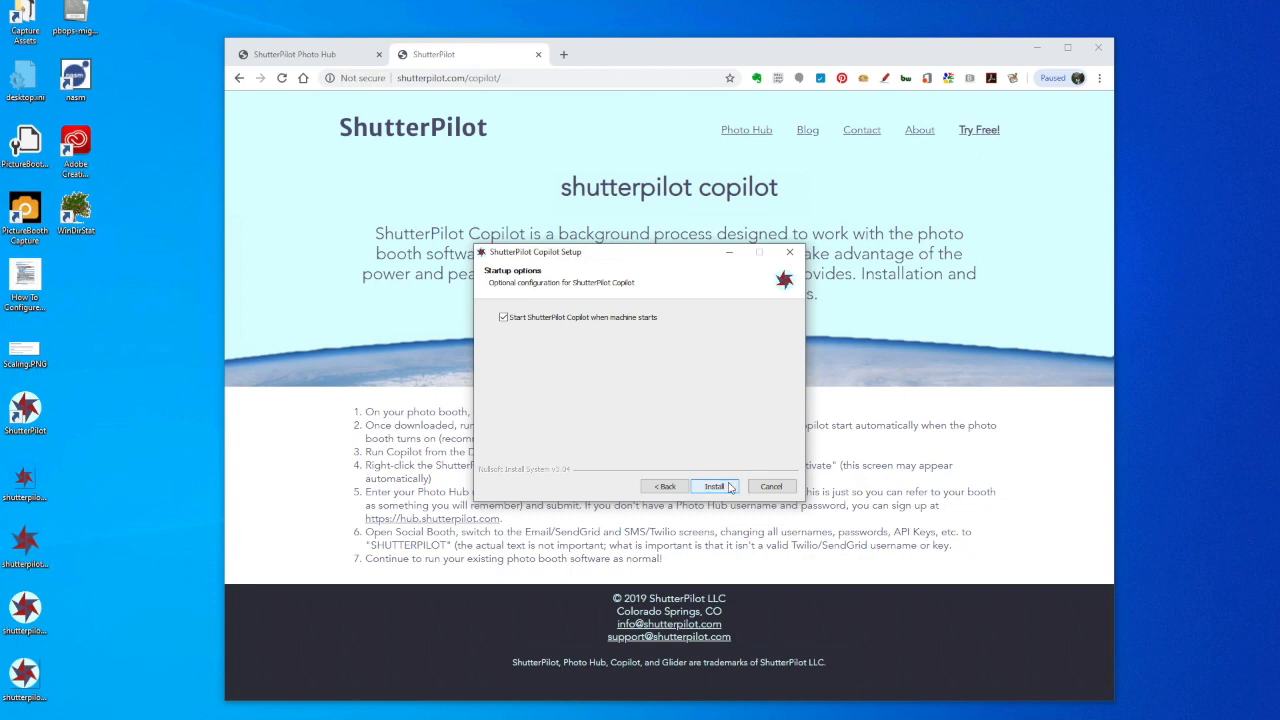
# Install Copilot with 'Start when machine starts' kept checked and finish the setup.
pyautogui.click(716, 486)
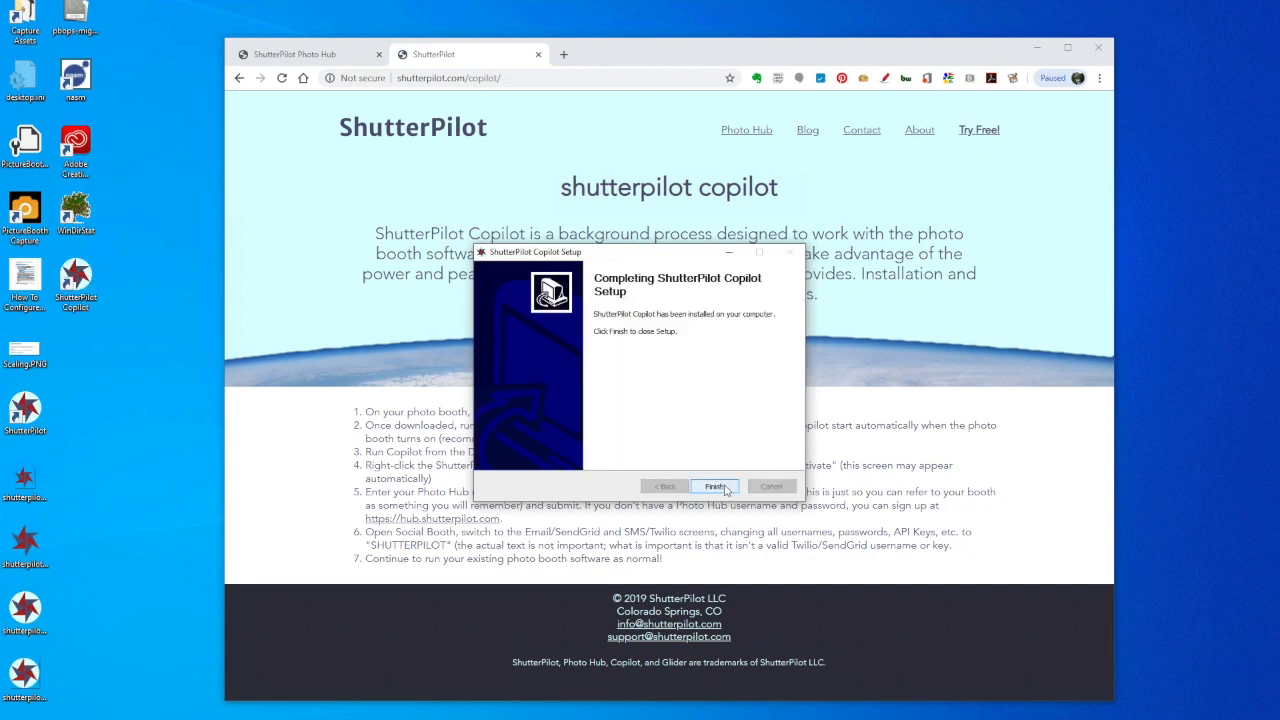
pyautogui.click(716, 486)
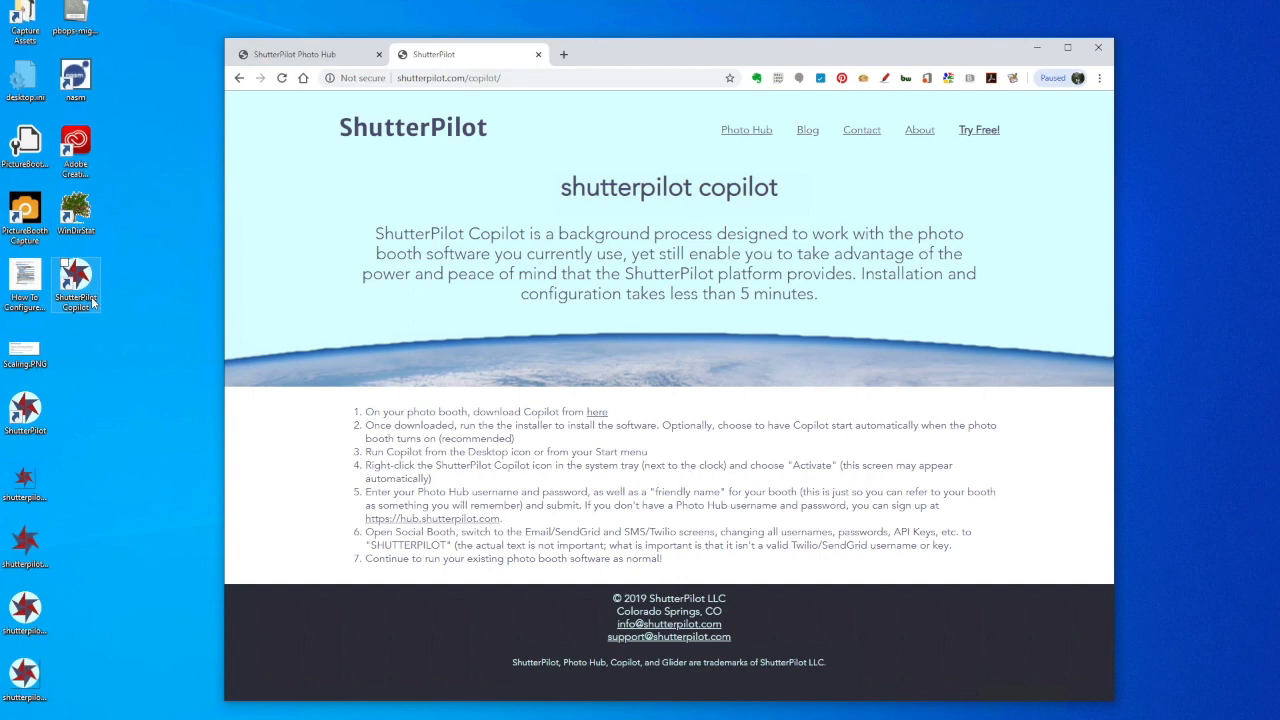
pyautogui.moveTo(270, 304)
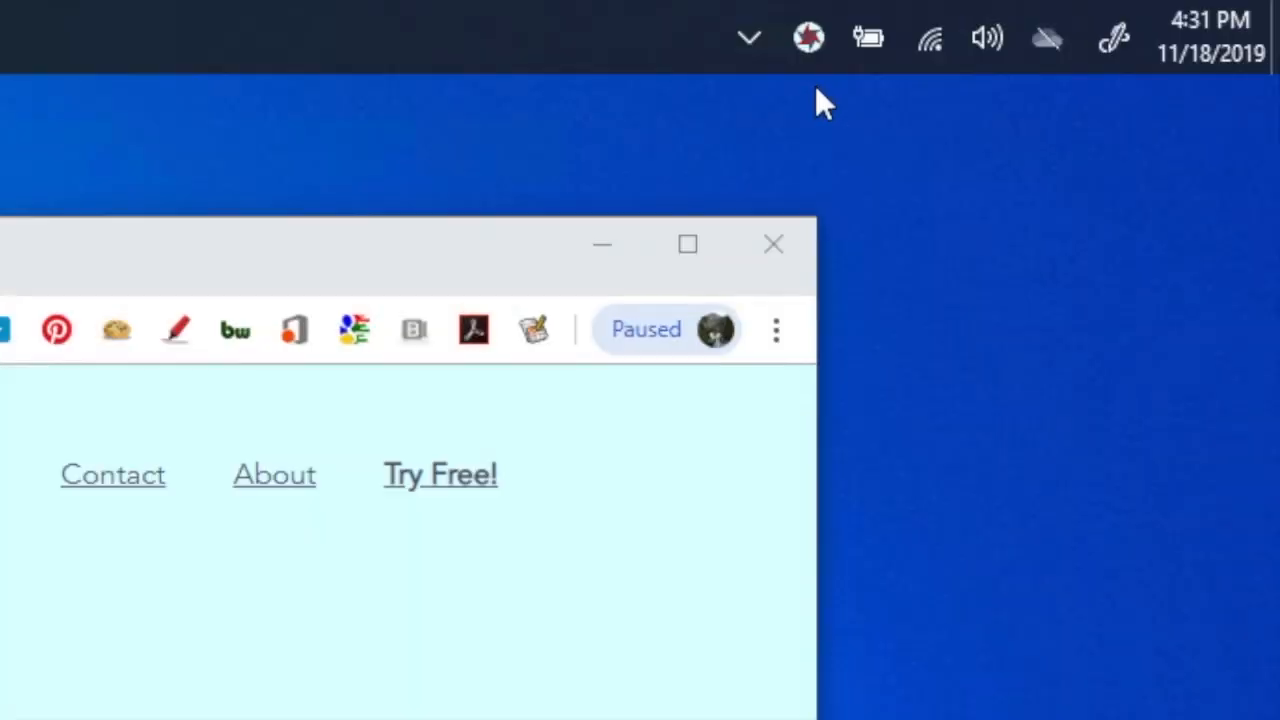
pyautogui.moveTo(808, 38)
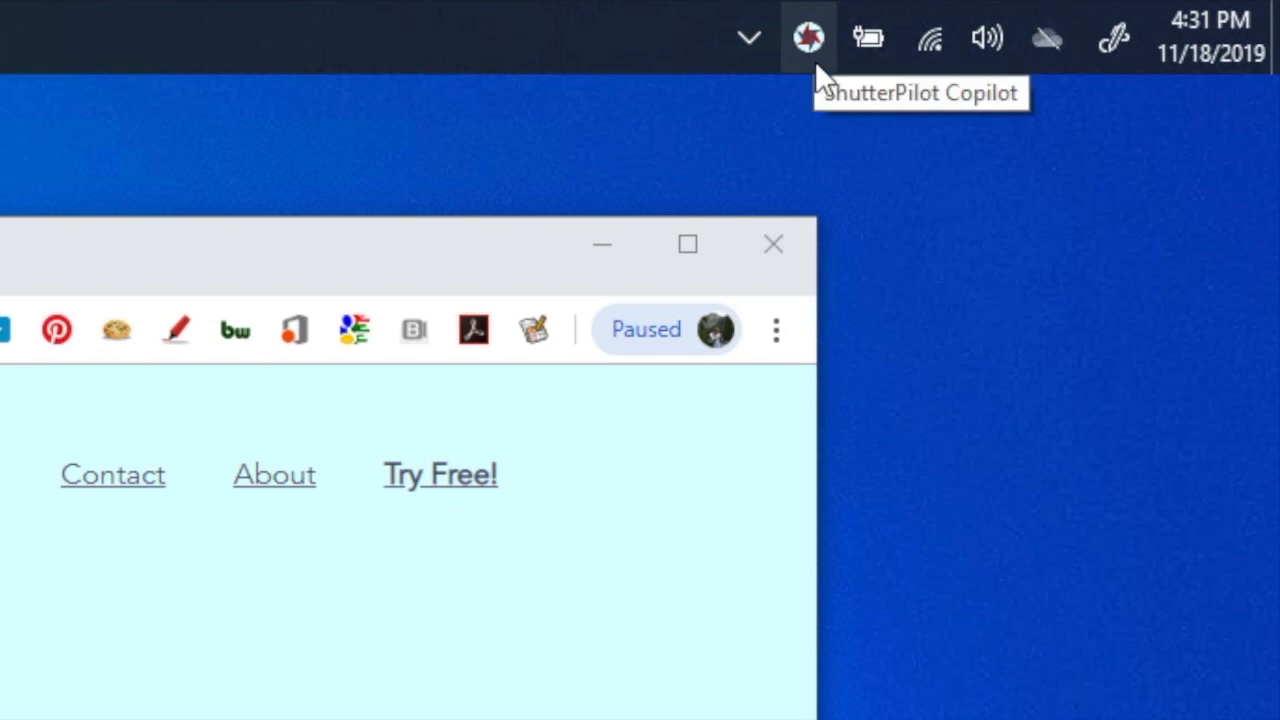
pyautogui.moveTo(824, 52)
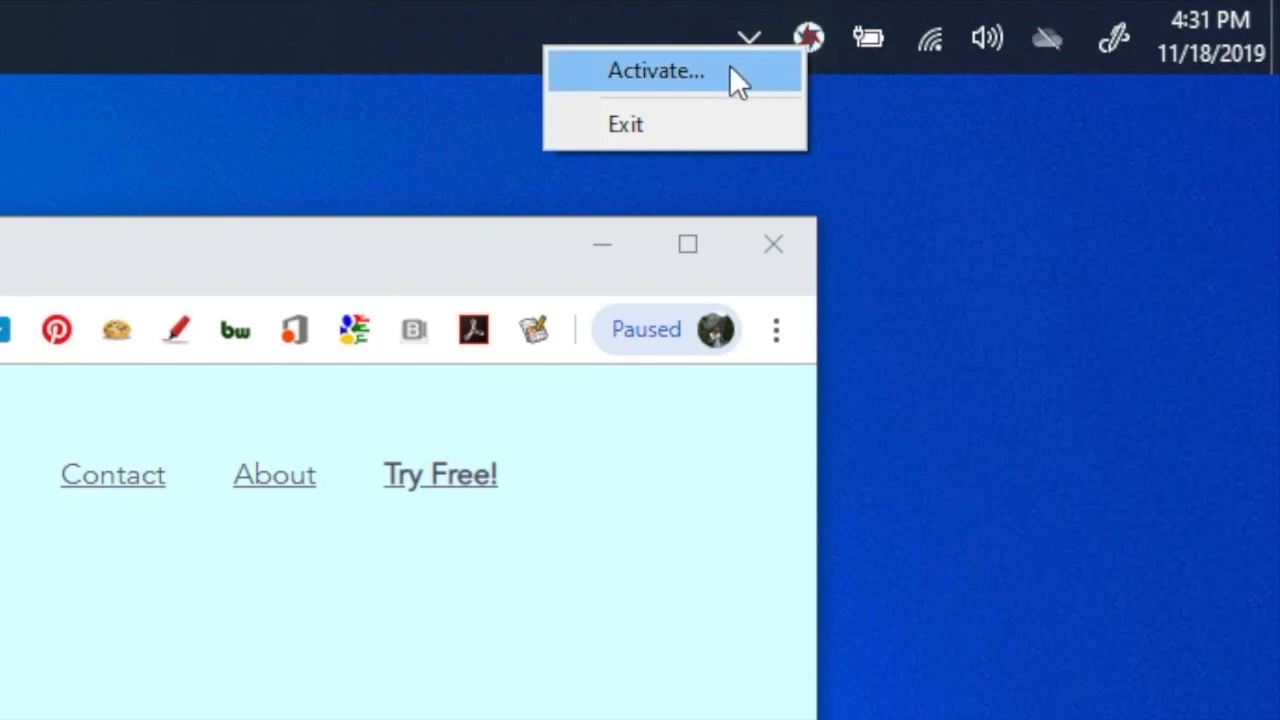
# Choose Activate... from the ShutterPilot Copilot tray icon menu.
pyautogui.click(664, 70)
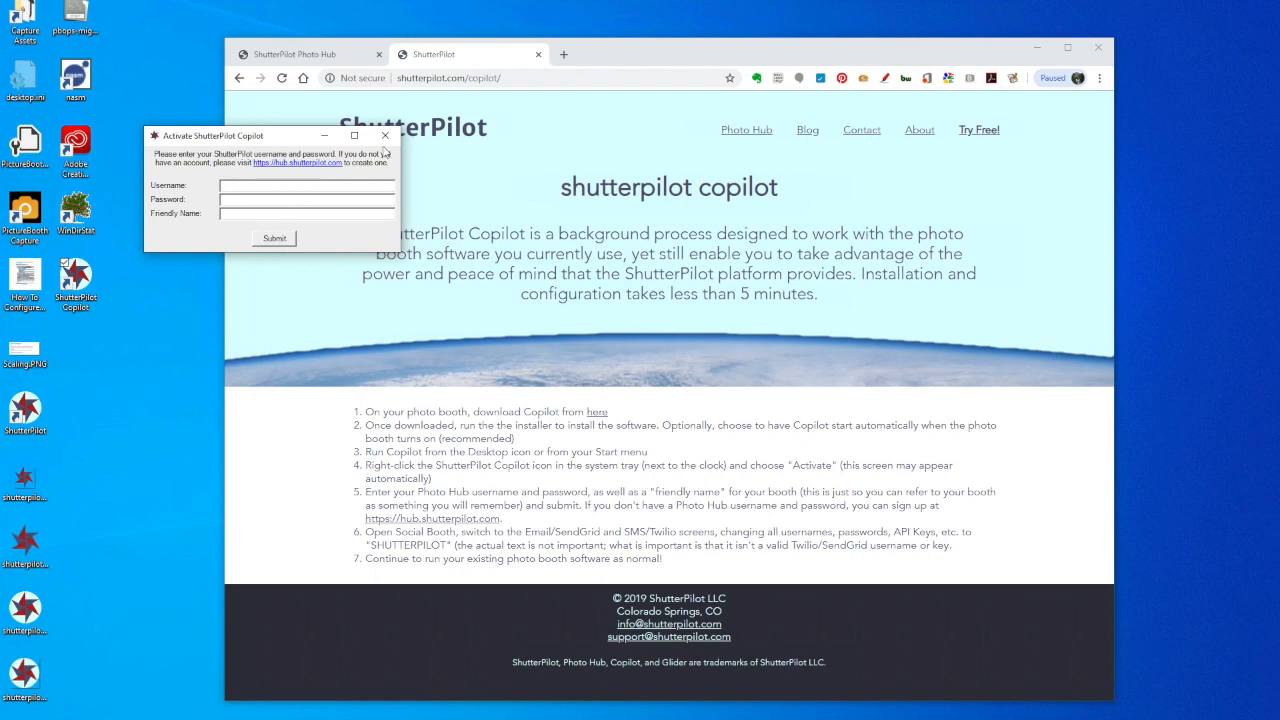
# Submit the Photo Hub username, password and booth friendly name to activate Copilot.
pyautogui.click(384, 136)
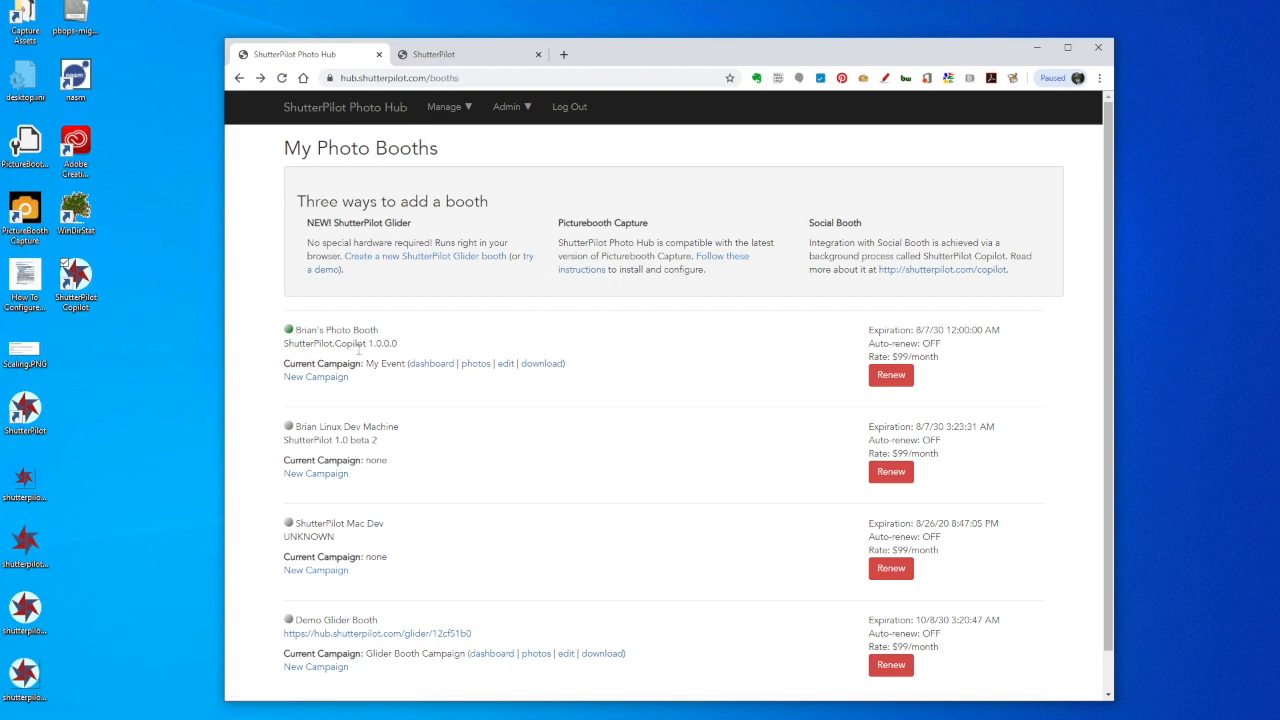
pyautogui.moveTo(410, 340)
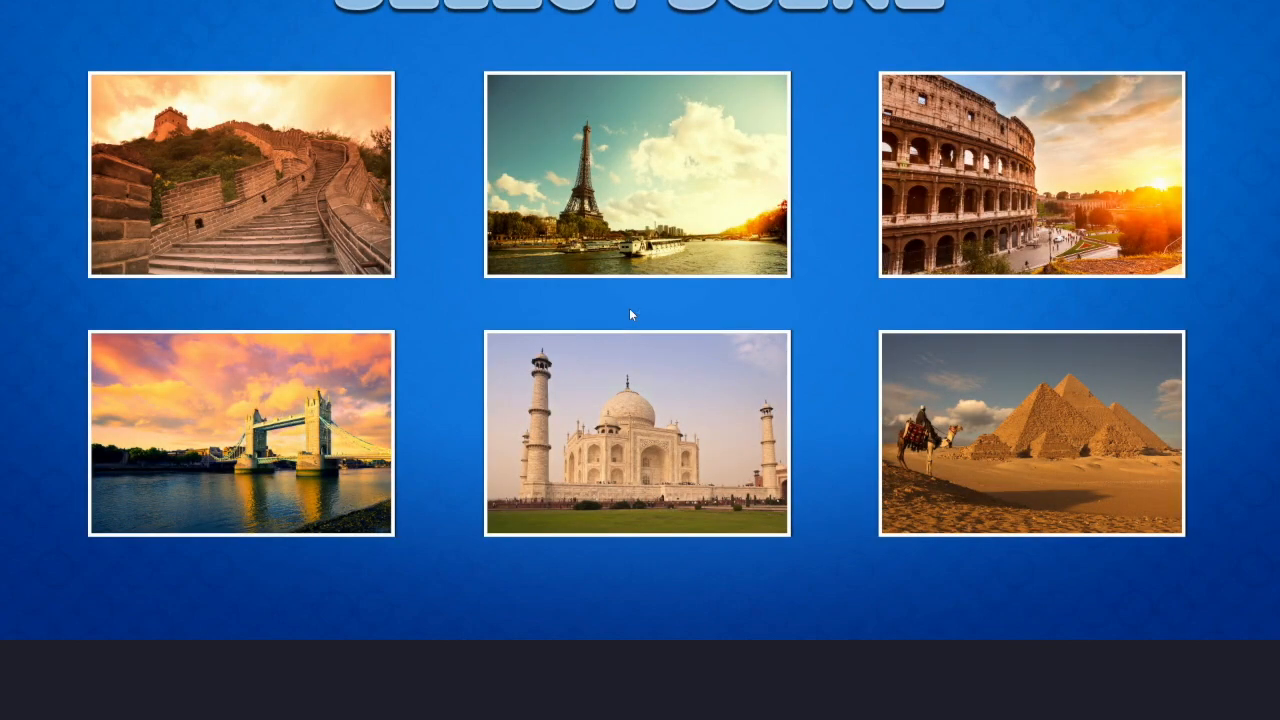
# Choose the Eiffel Tower backdrop on the Select Scene screen and take the photo.
pyautogui.click(636, 172)
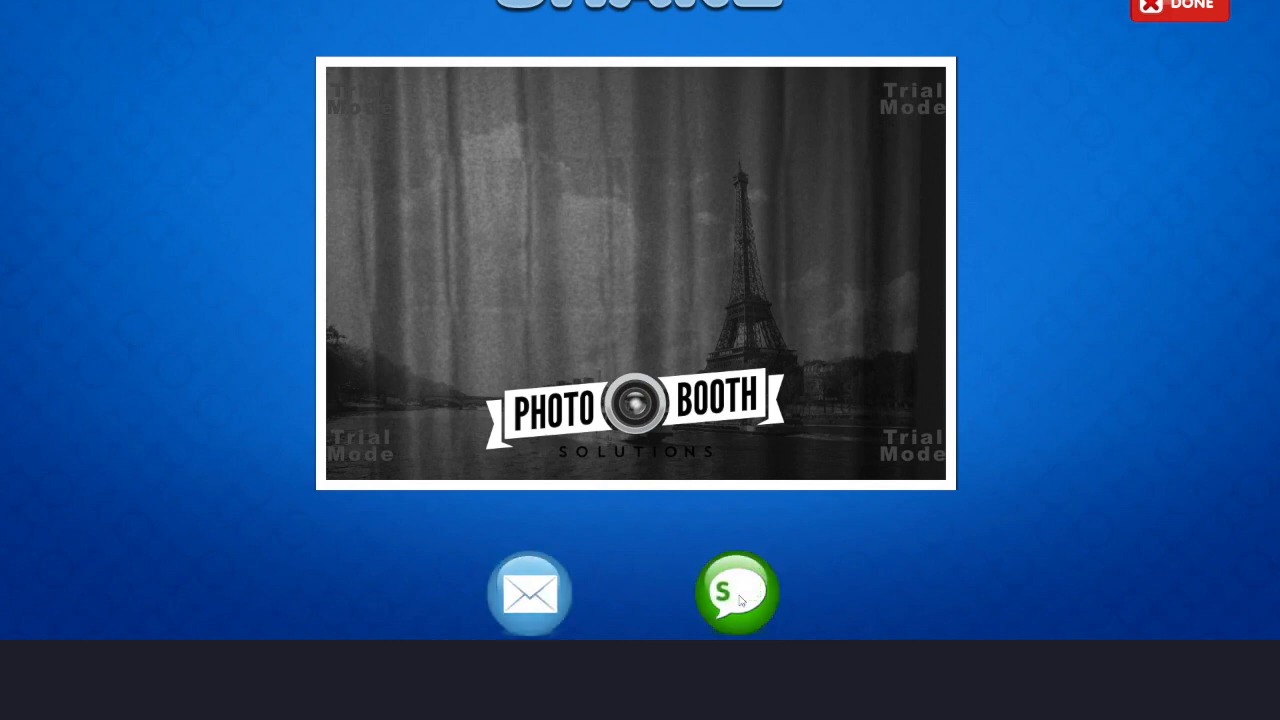
# Share the Eiffel Tower photo by SMS, entering the phone number on the keypad.
pyautogui.click(736, 592)
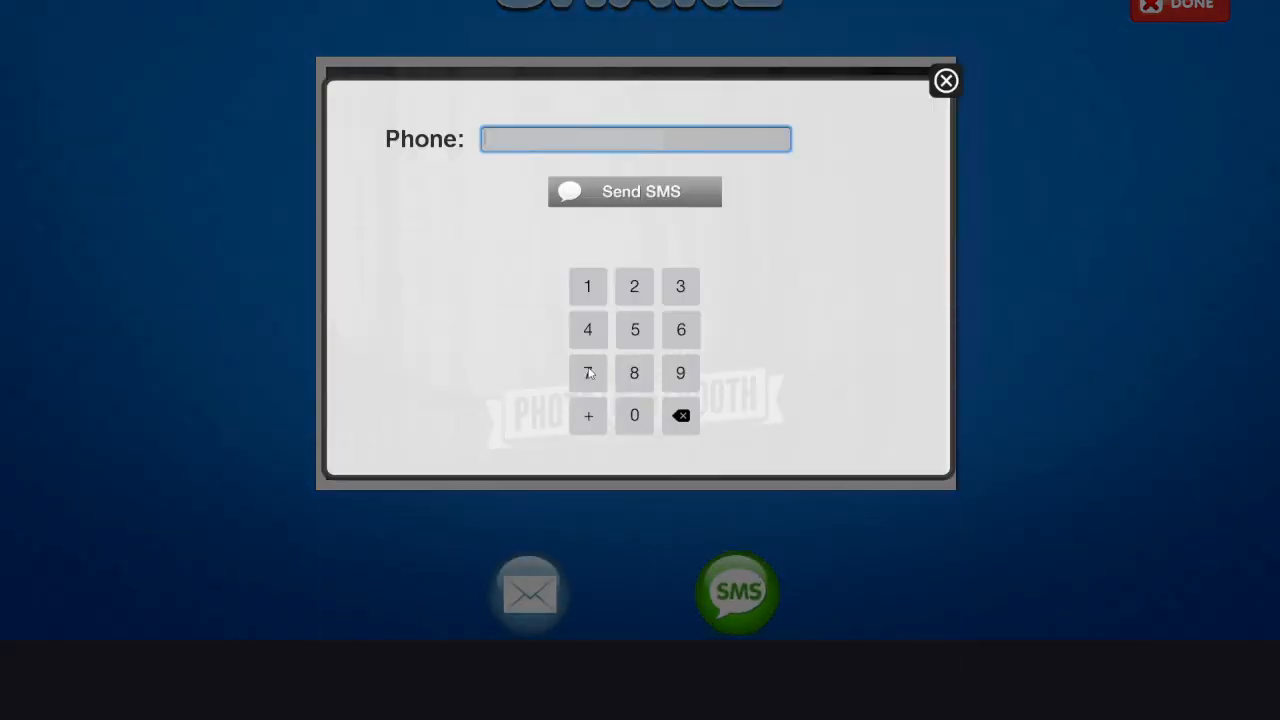
pyautogui.click(634, 192)
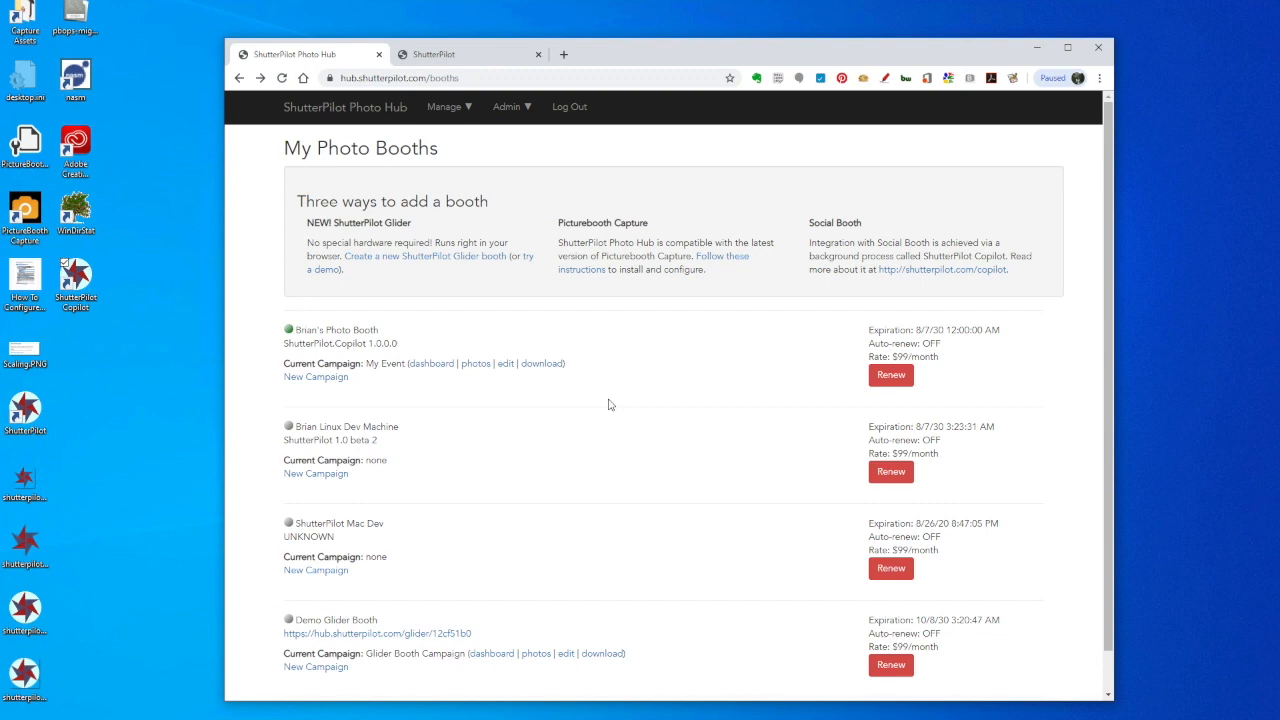
pyautogui.moveTo(476, 364)
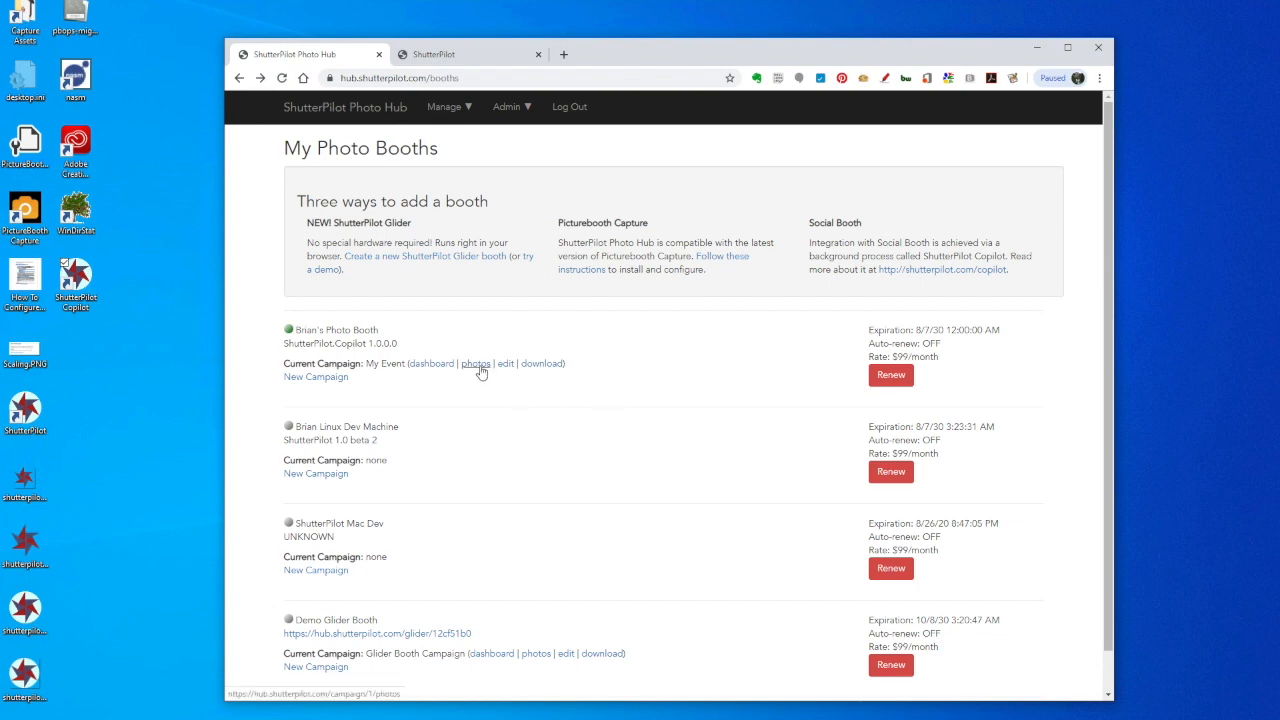